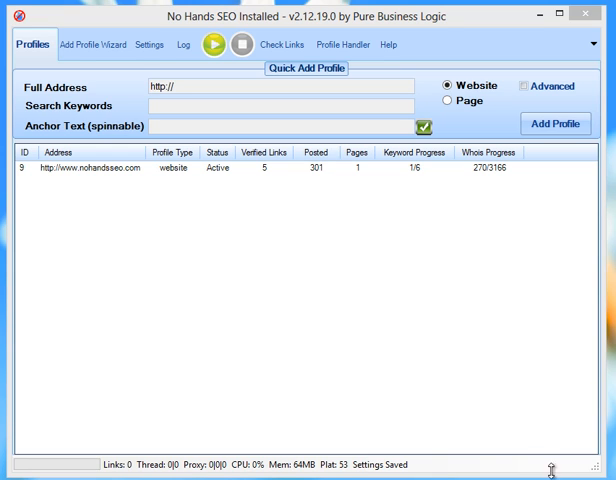
mouse_move(347, 332)
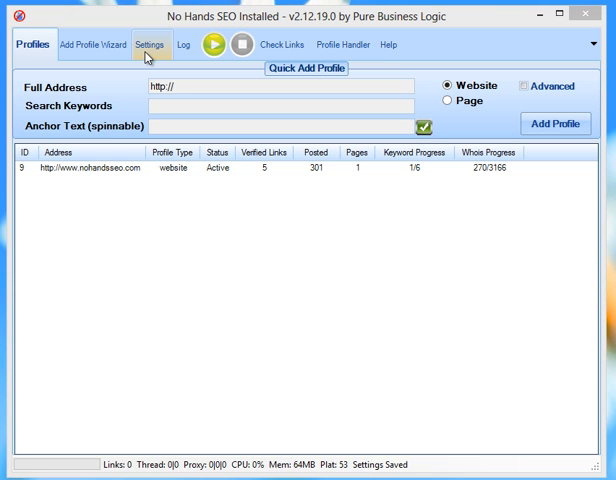
Step: In No Hands SEO settings, turn off 'Ping Confirmed Links?' on the App Settings tab
left_click(150, 44)
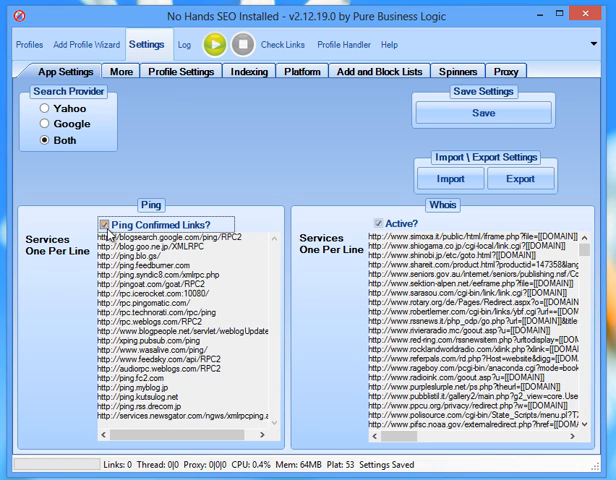
left_click(110, 218)
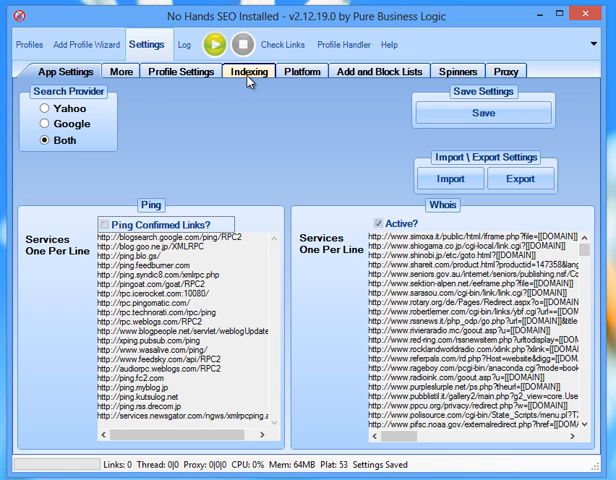
Step: On the Indexing tab, enable 'Send Confirmed Links to No Hands Pinger'
left_click(249, 71)
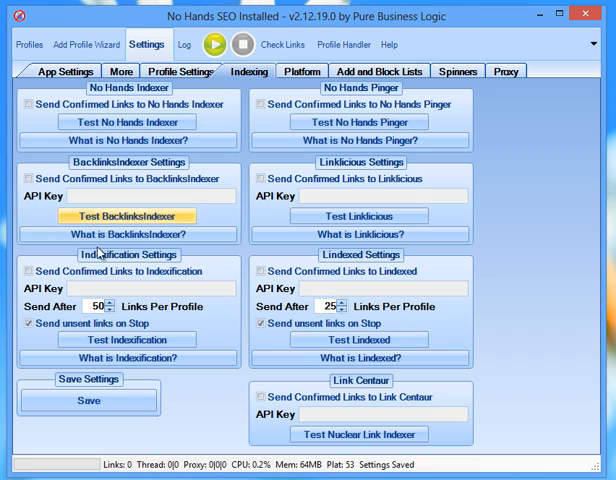
mouse_move(273, 157)
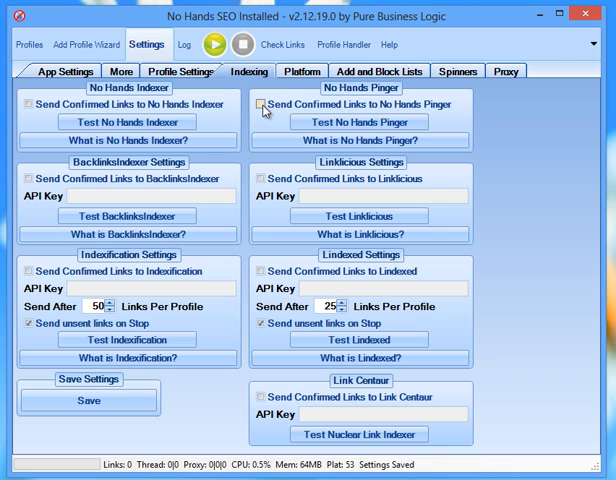
mouse_move(266, 104)
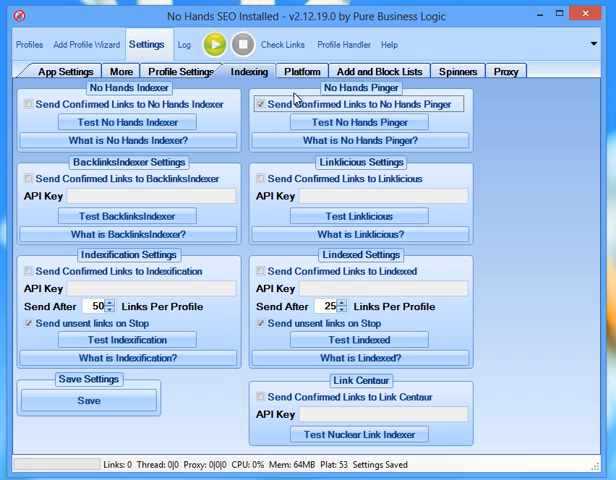
left_click(261, 104)
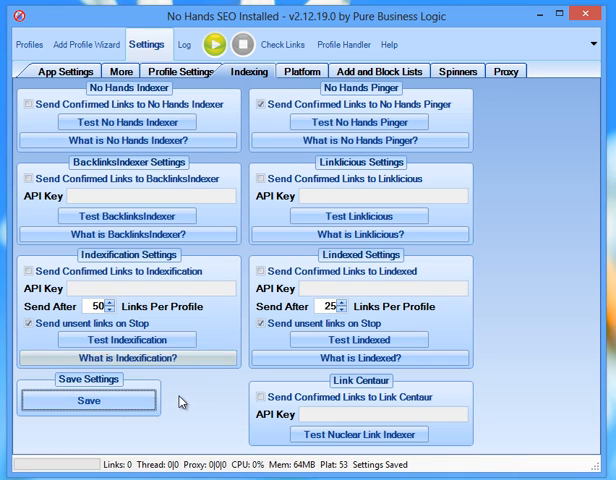
mouse_move(359, 122)
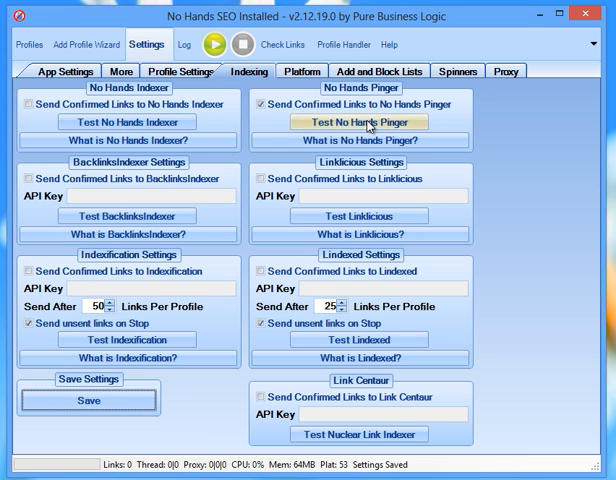
mouse_move(359, 122)
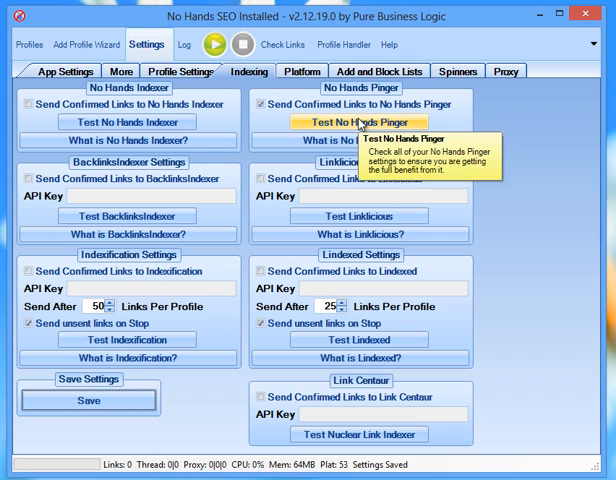
Step: Run 'Test No Hands Pinger' and confirm the success message with OK
left_click(359, 122)
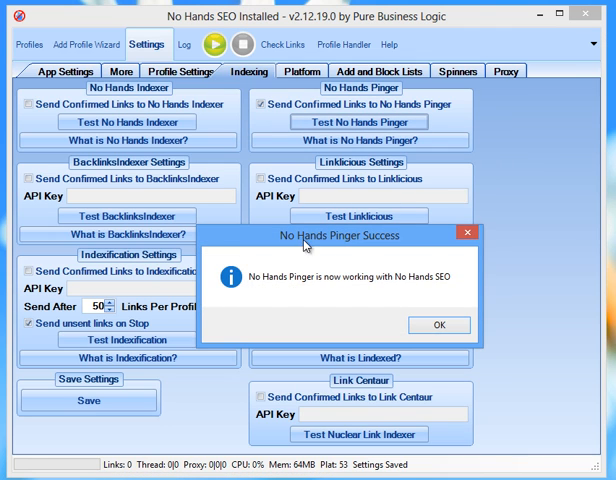
mouse_move(349, 293)
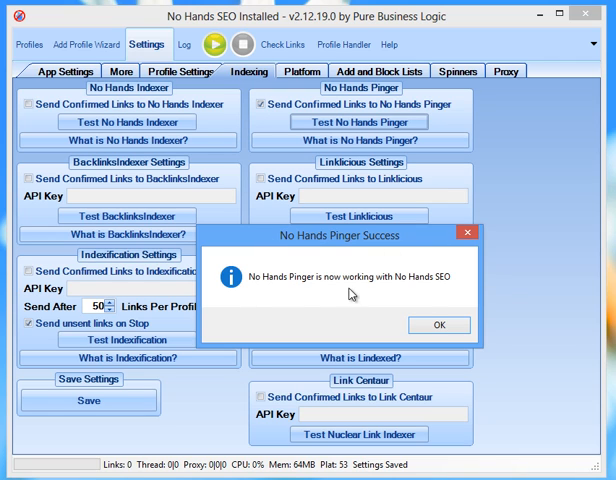
left_click(438, 325)
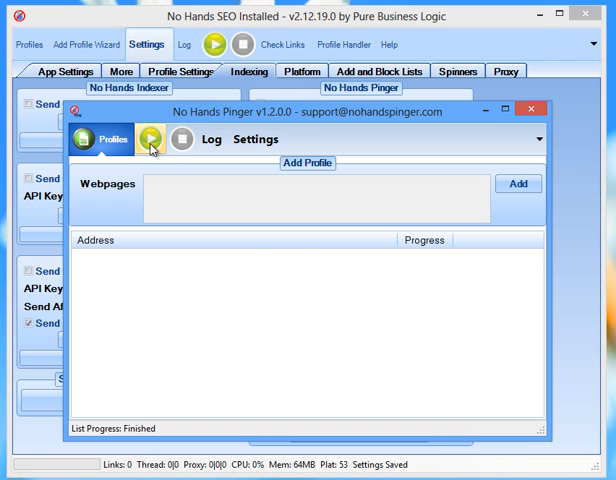
Step: Start No Hands Pinger with the green play button
left_click(149, 139)
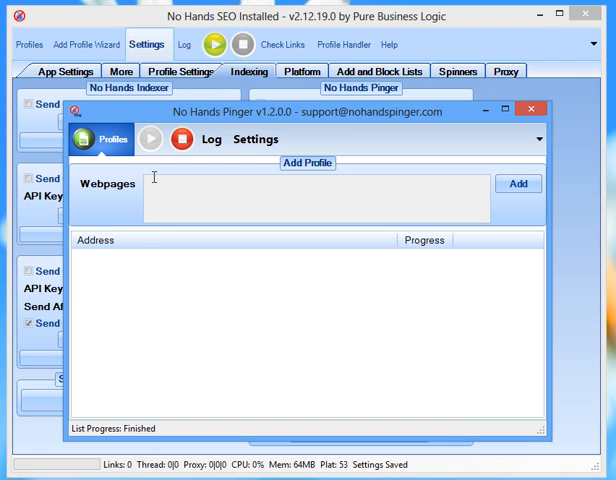
mouse_move(148, 169)
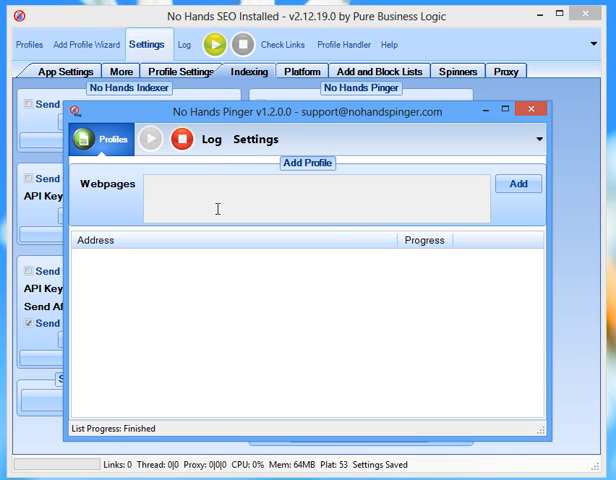
mouse_move(168, 248)
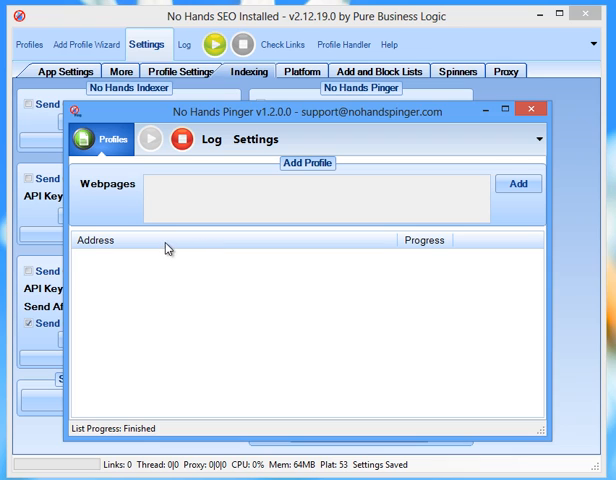
mouse_move(168, 274)
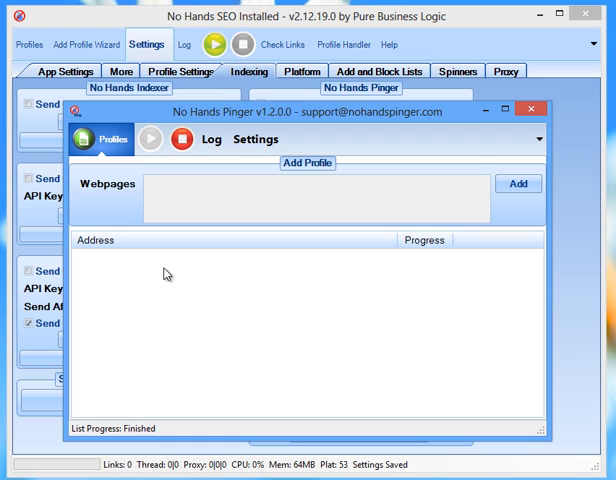
mouse_move(140, 217)
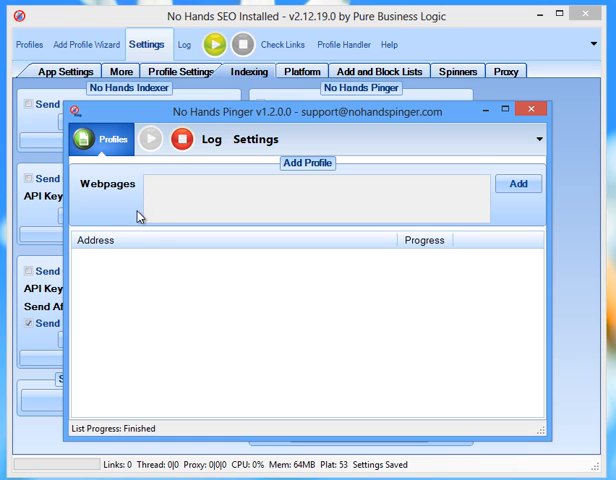
mouse_move(256, 139)
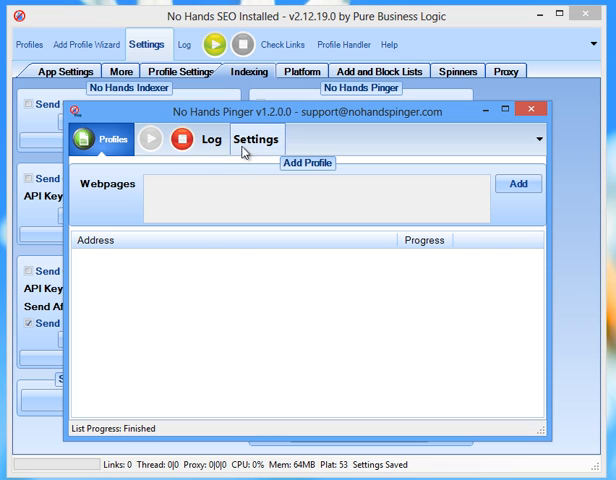
left_click(256, 139)
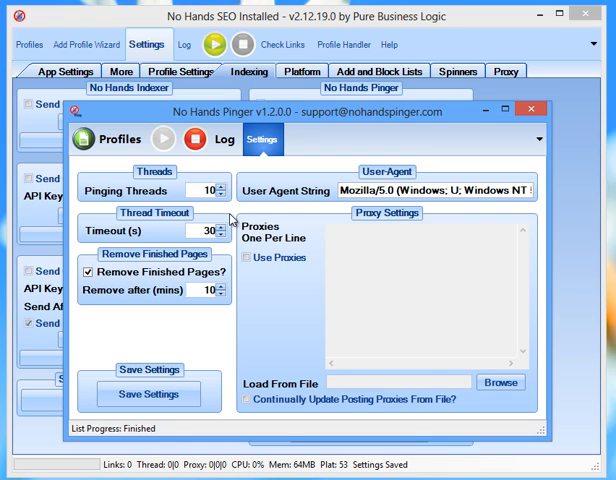
mouse_move(234, 223)
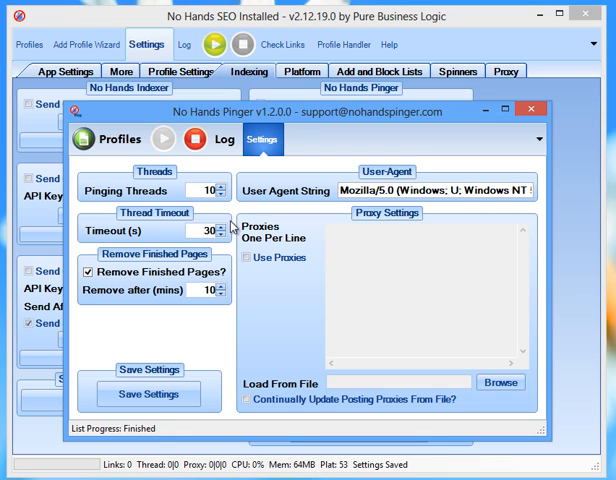
mouse_move(197, 291)
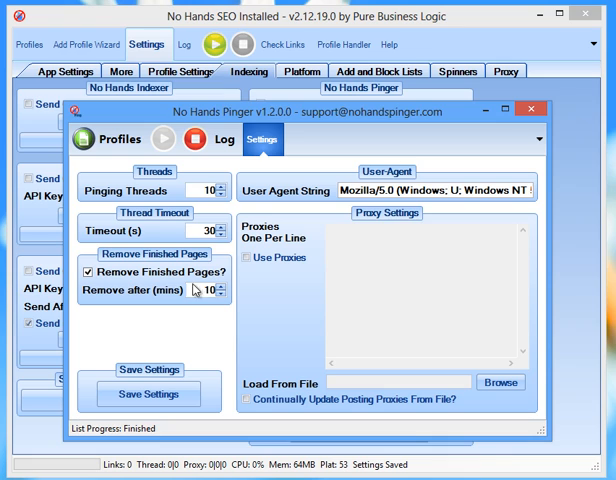
mouse_move(218, 206)
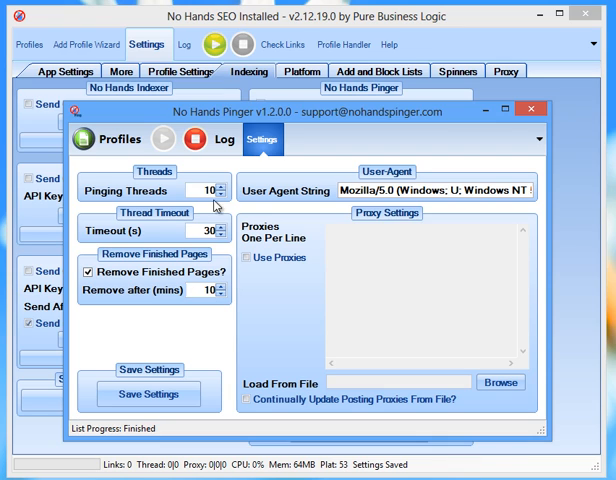
mouse_move(217, 206)
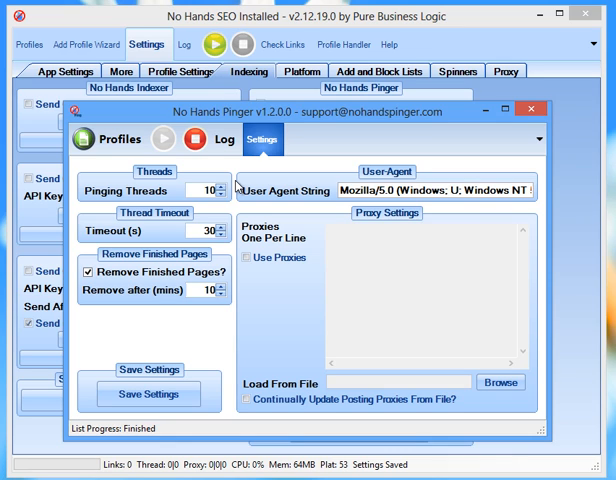
left_click(108, 138)
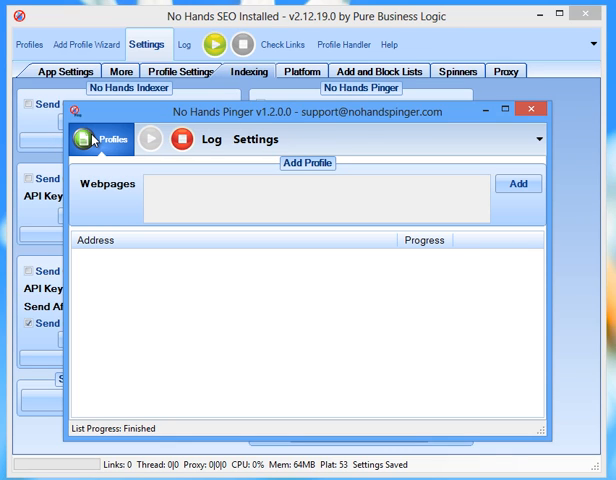